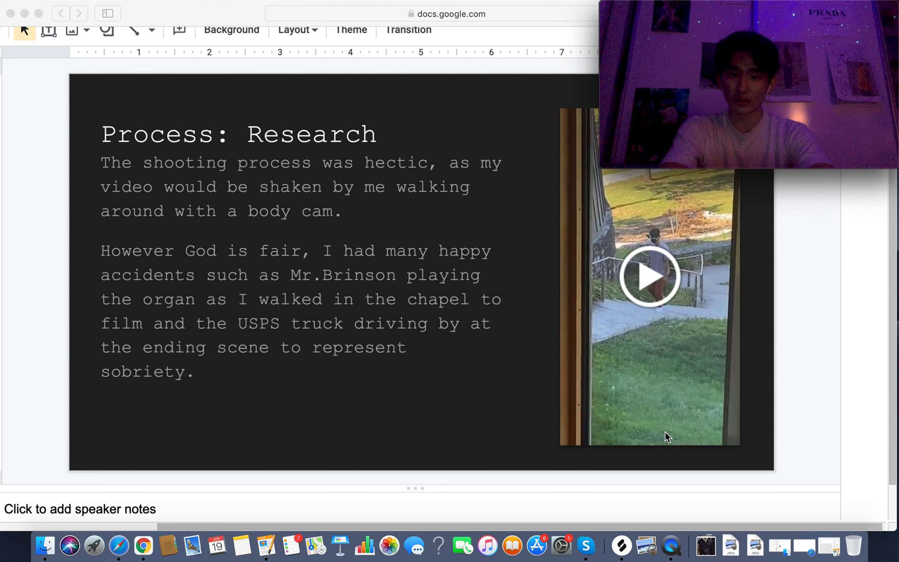
{"action": "mouse_move", "coordinate": [673, 330]}
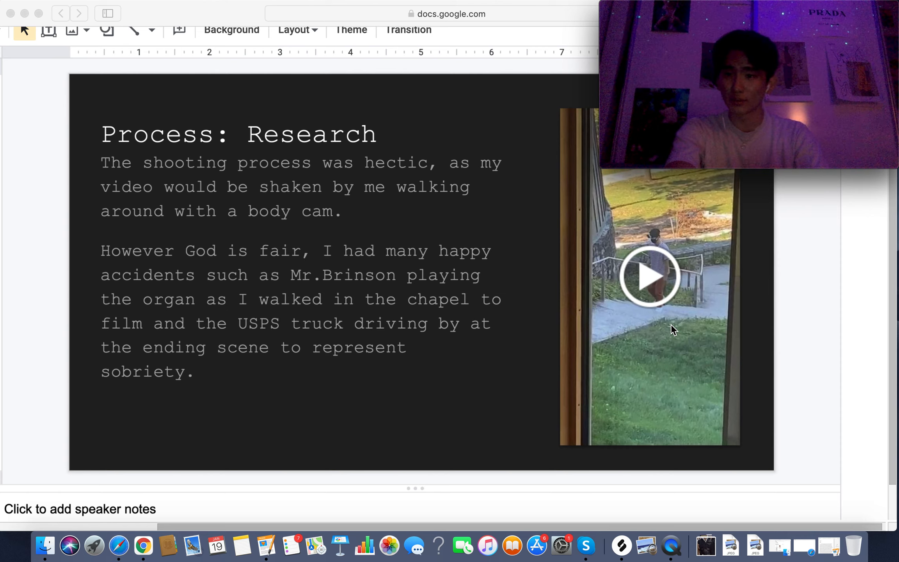
{"action": "mouse_move", "coordinate": [665, 290]}
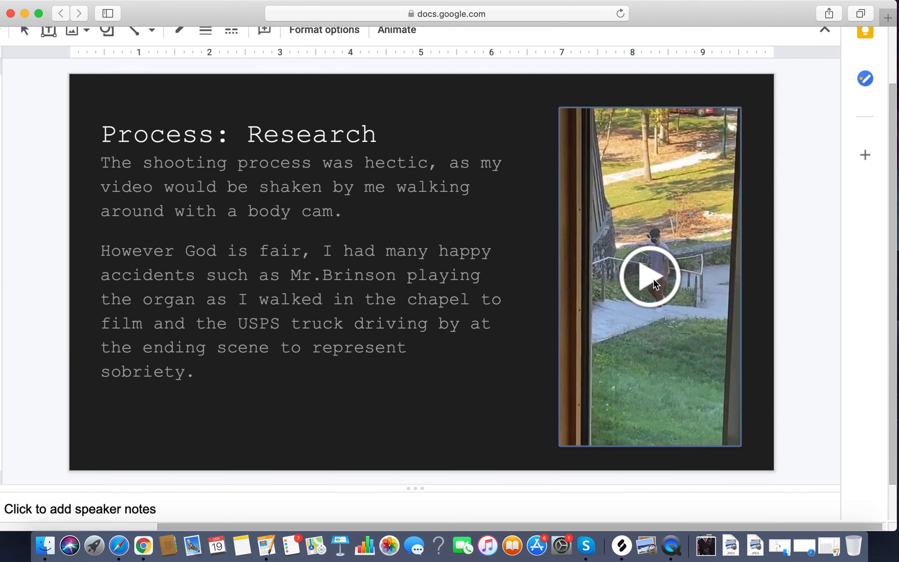
{"action": "mouse_move", "coordinate": [648, 280]}
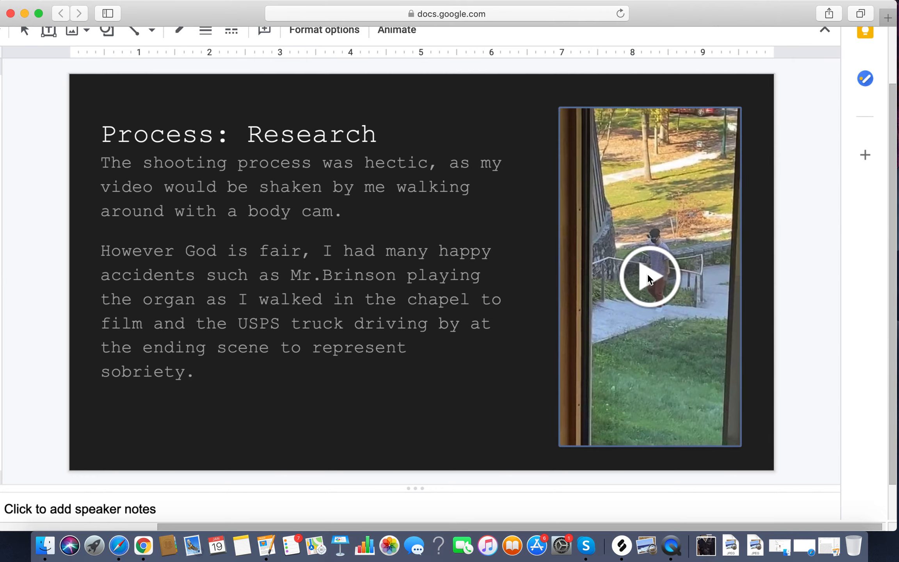
- Play the embedded body-cam video beside the hectic-shoot text on the Process: Research slide
{"action": "left_click", "coordinate": [650, 277]}
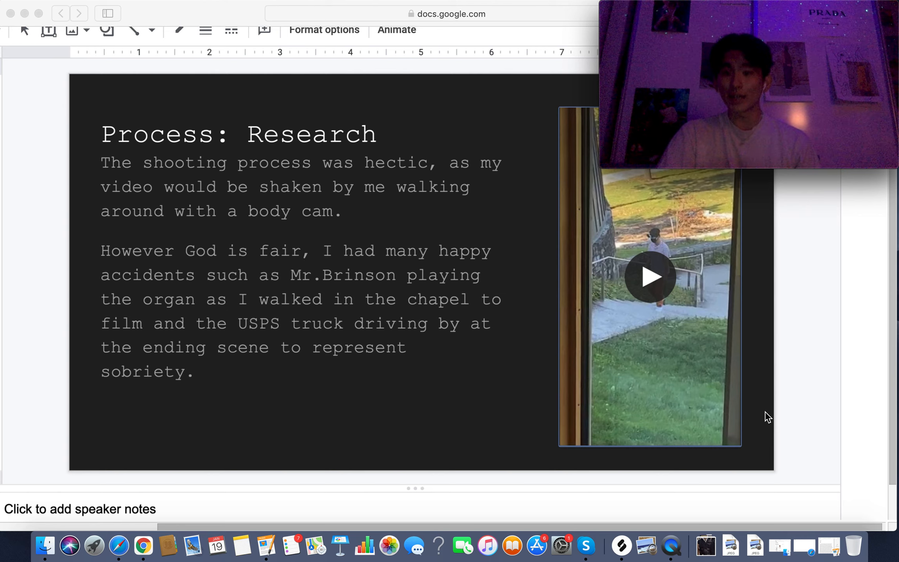
{"action": "mouse_move", "coordinate": [562, 342]}
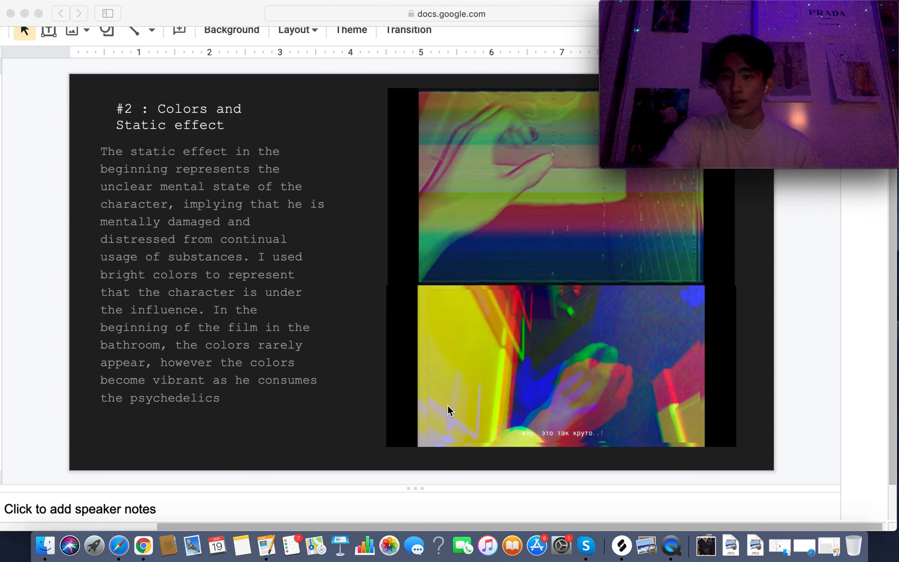
{"action": "mouse_move", "coordinate": [286, 438]}
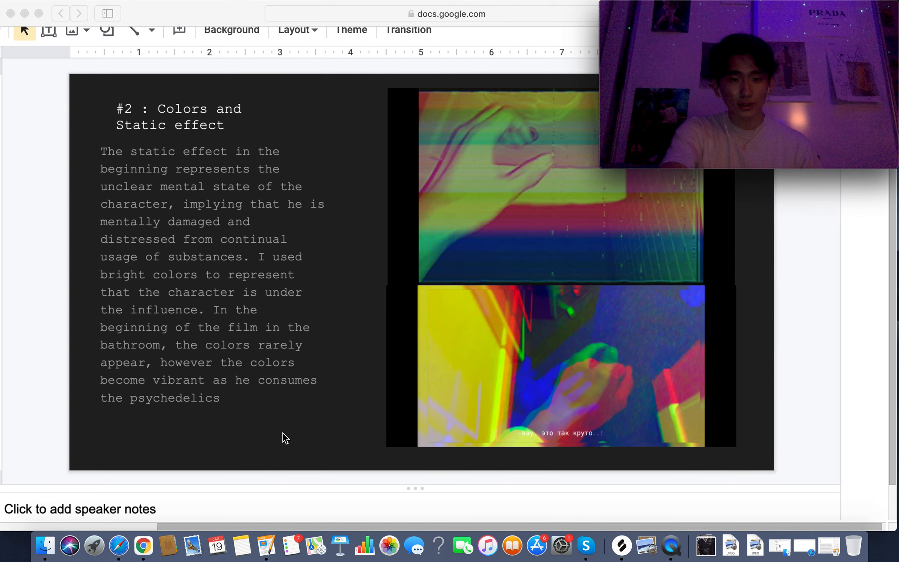